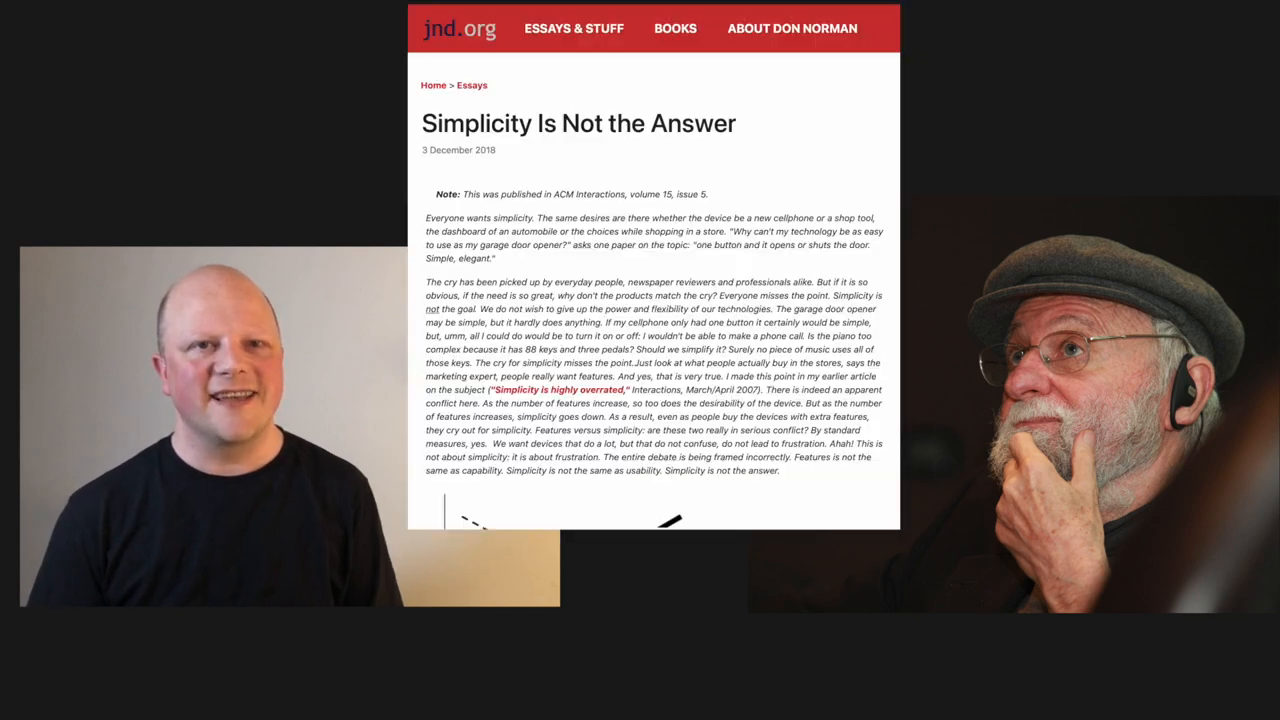
scroll("down", 3)
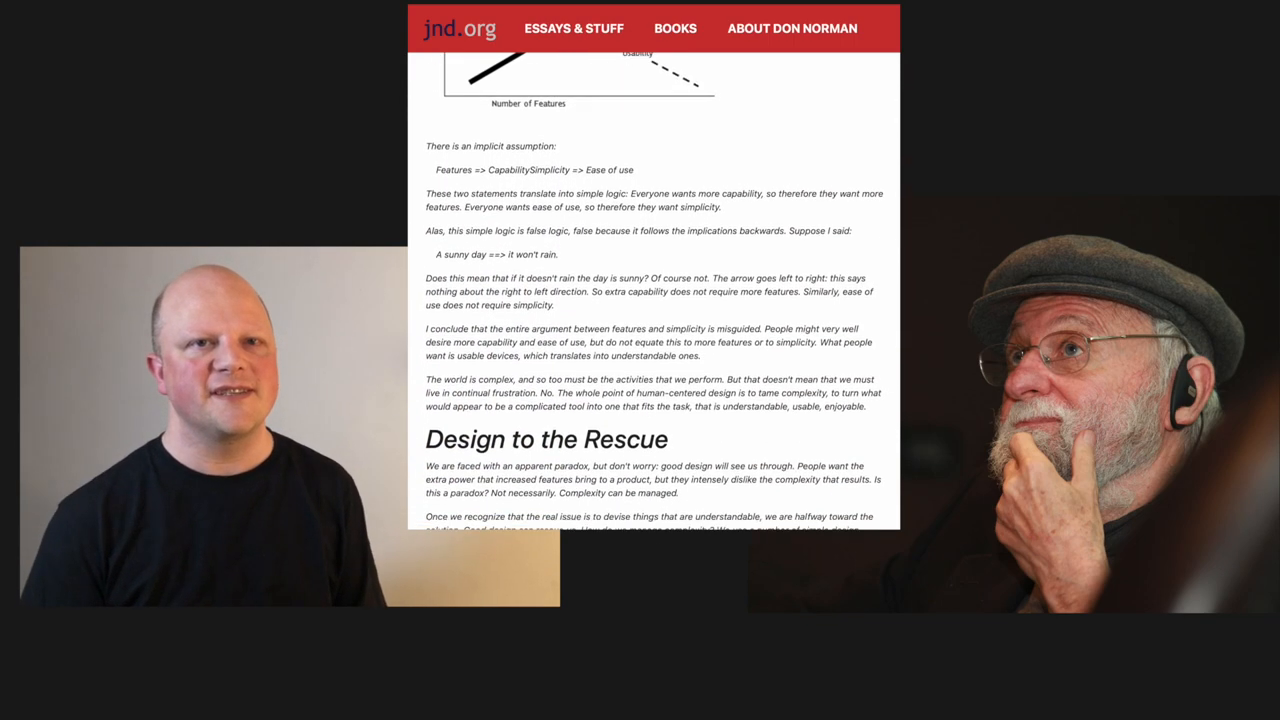
scroll("down", 3)
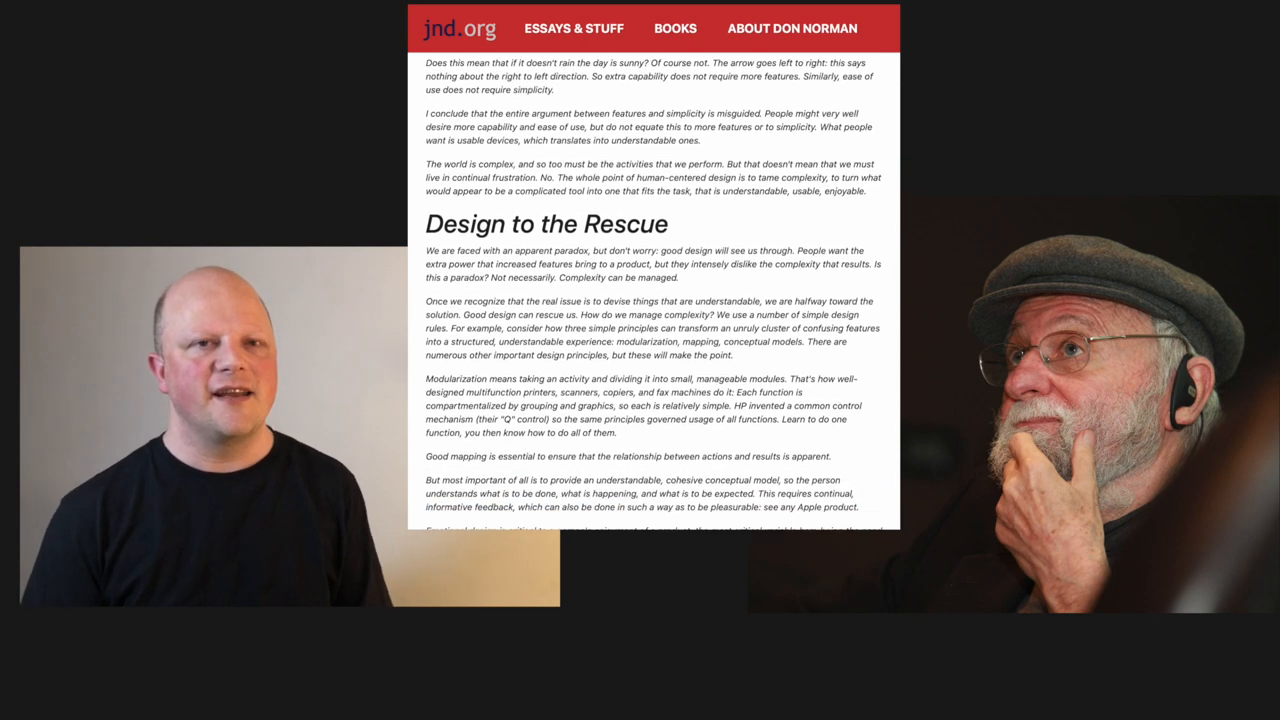
scroll("down", 3)
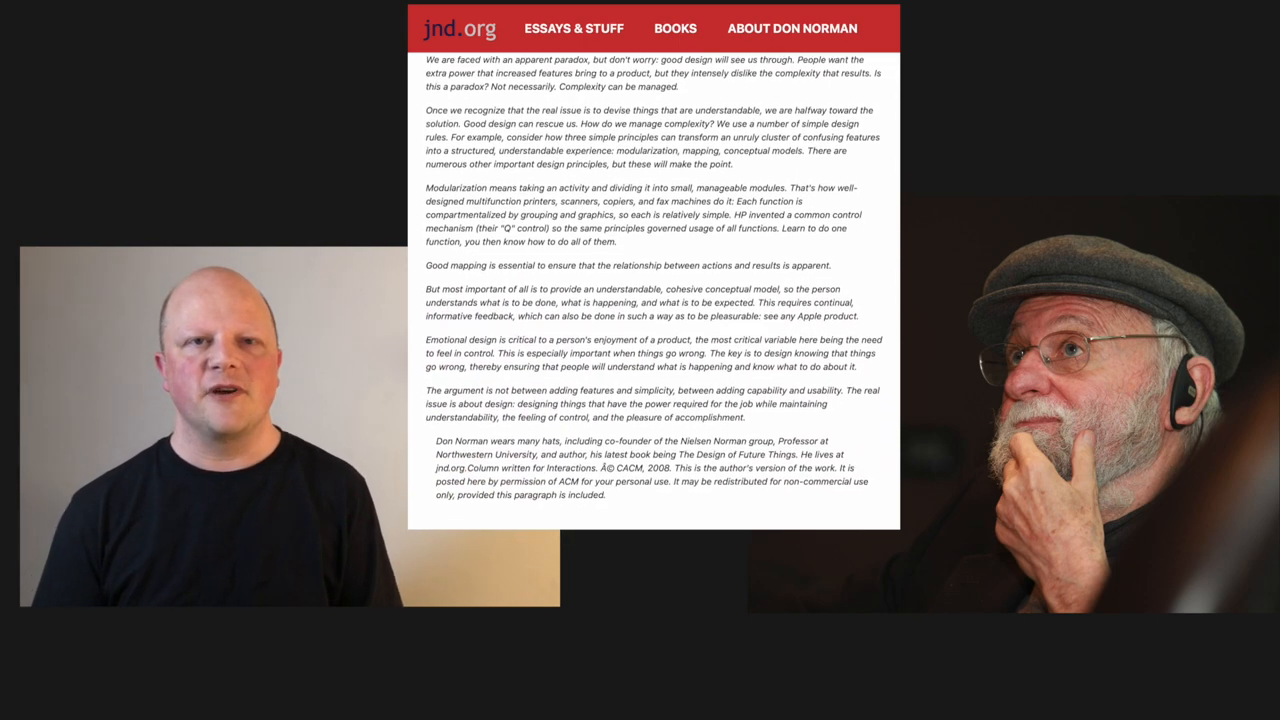